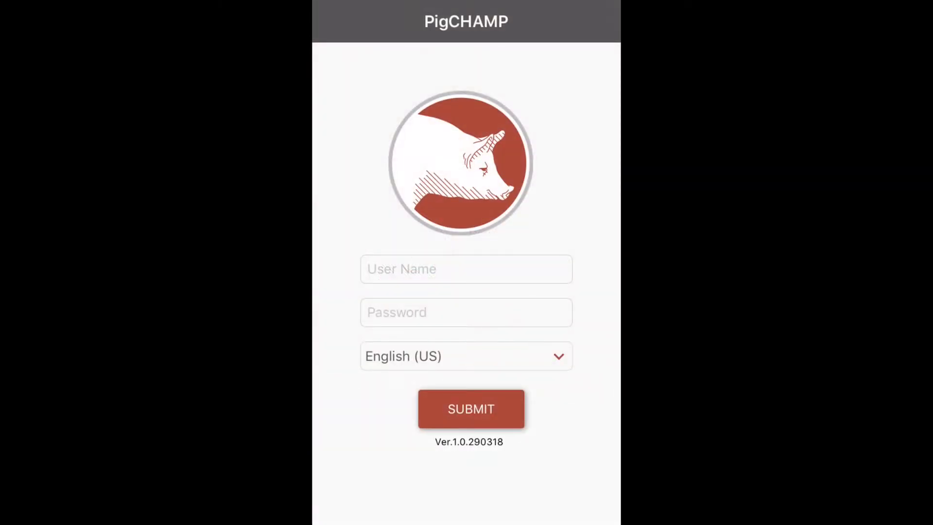
Enter user name 'test' and its password, leaving the password characters hidden
click(466, 268)
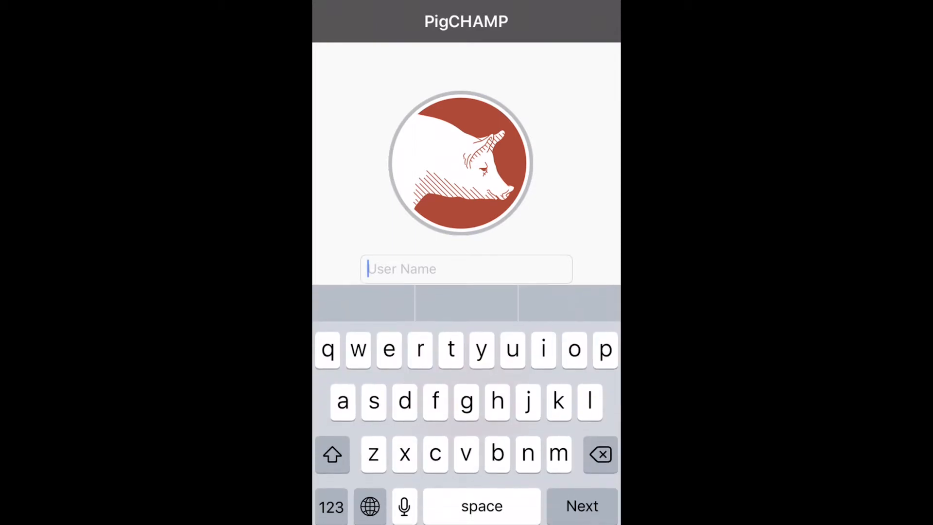
text(test)
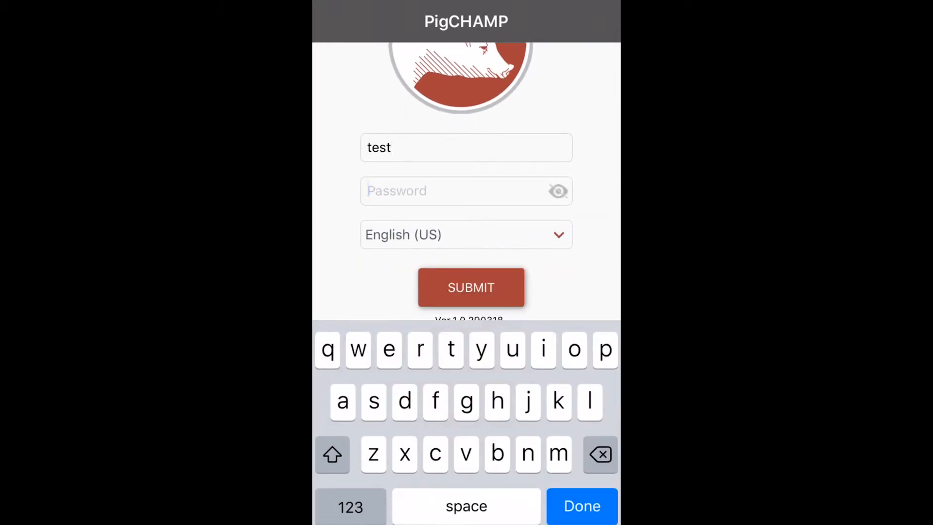
text(test)
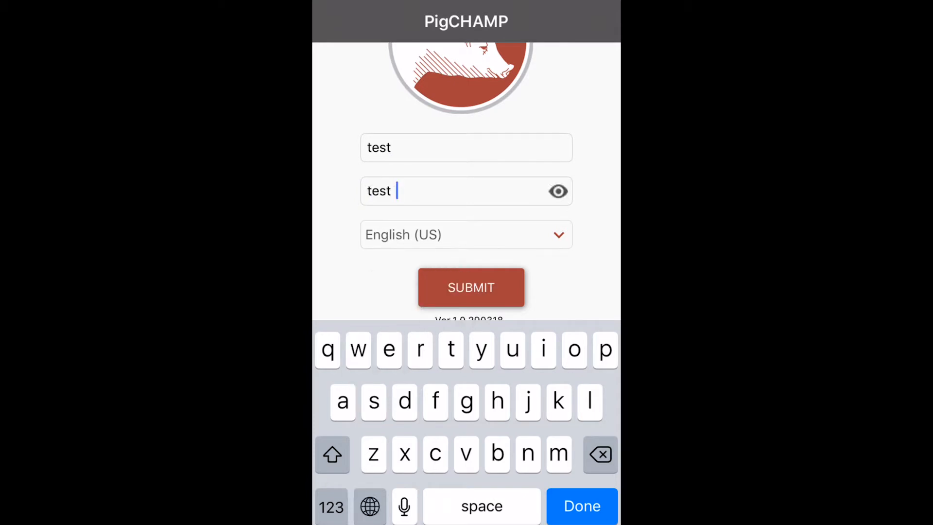
click(558, 191)
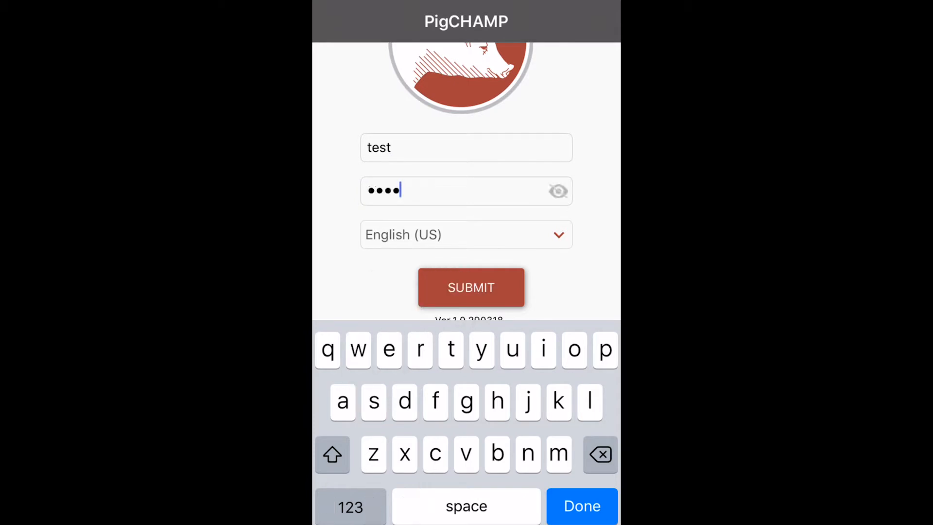
Submit the login and choose farm 002S - SOW2 (M1200) to reach the Data Entry departments
click(471, 286)
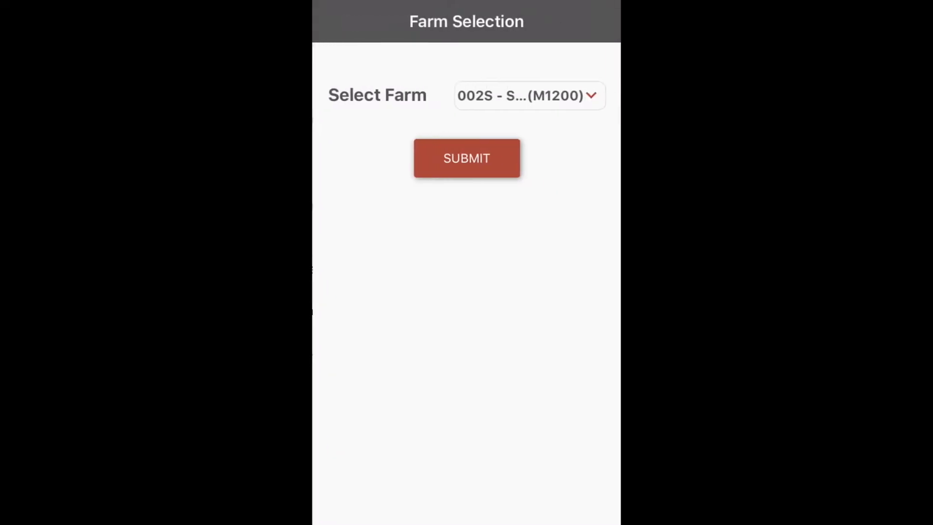
click(529, 95)
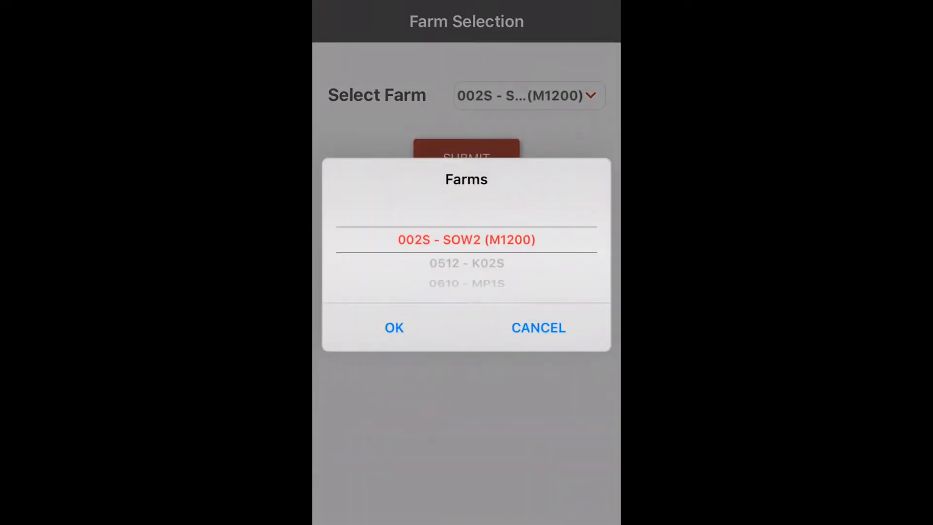
click(394, 327)
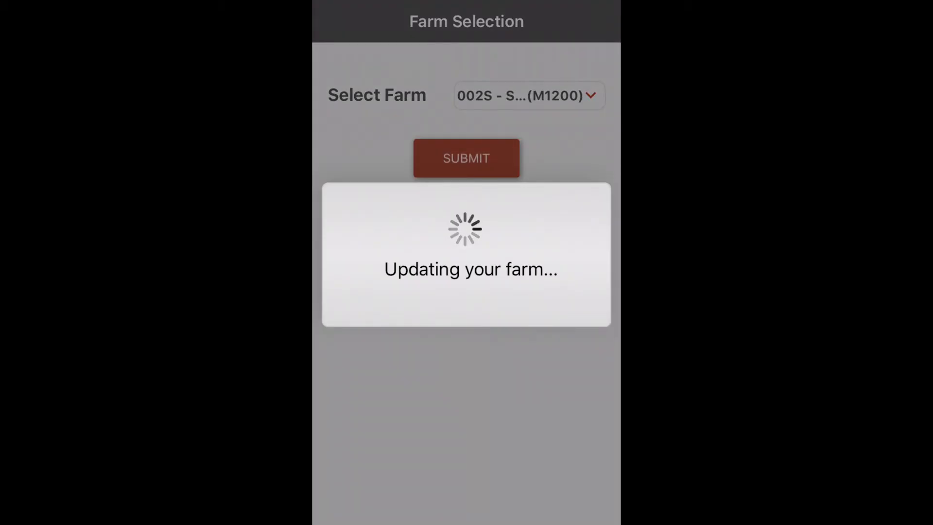
click(467, 158)
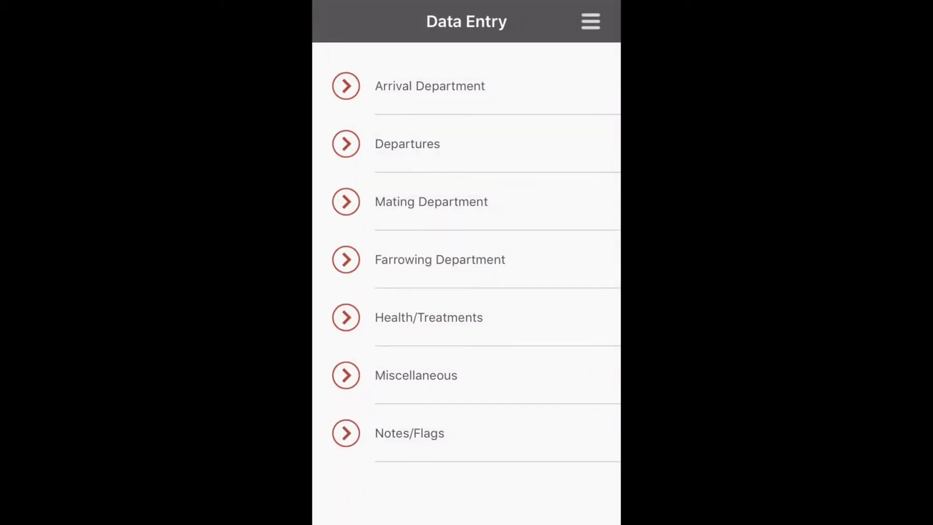
click(590, 21)
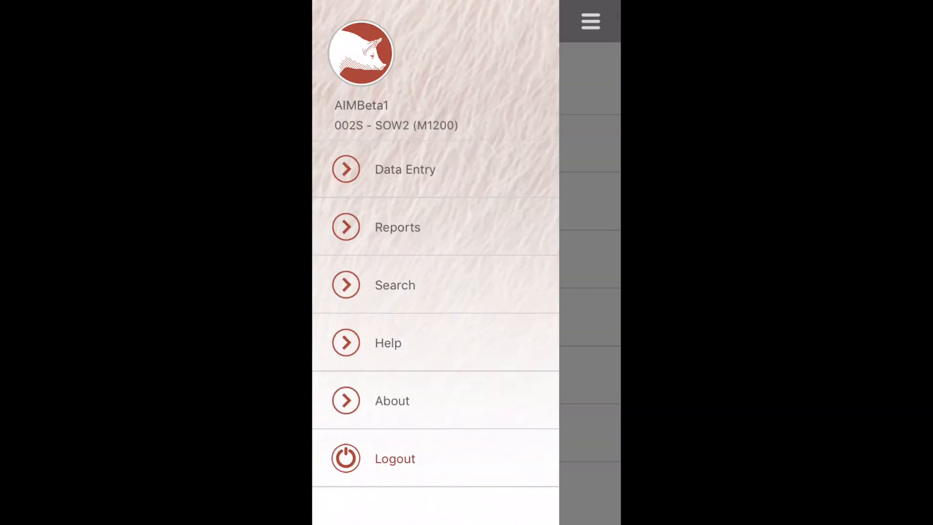
click(404, 169)
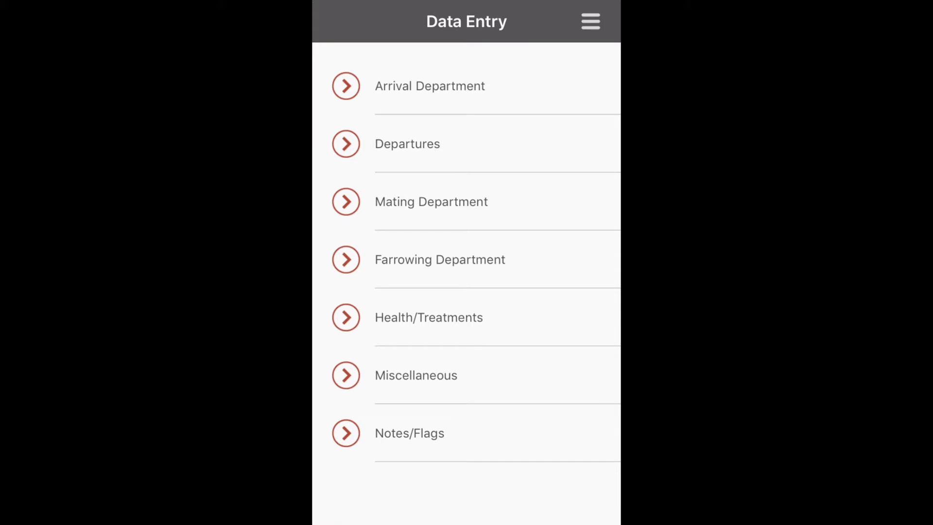
Start a Farrowing Department record for sow 1008 with 11 liveborn and 1 stillborn
click(439, 259)
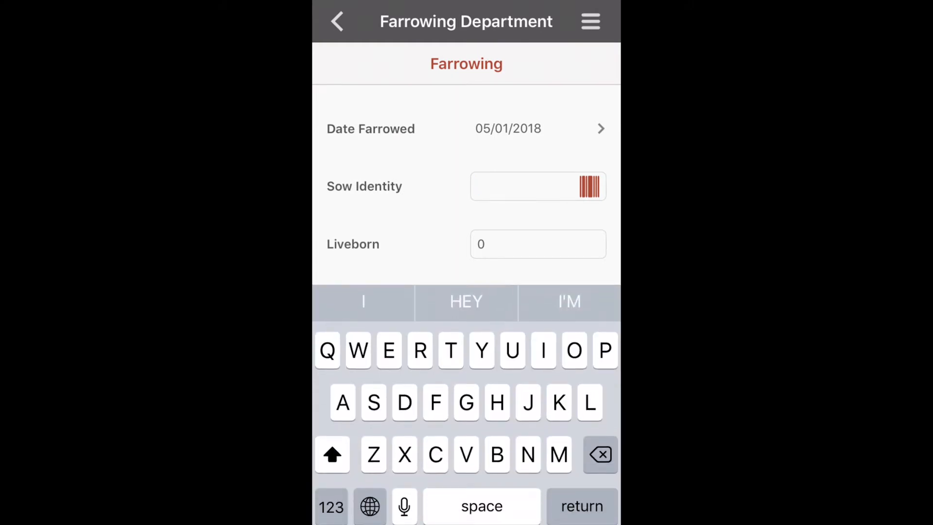
text(1008)
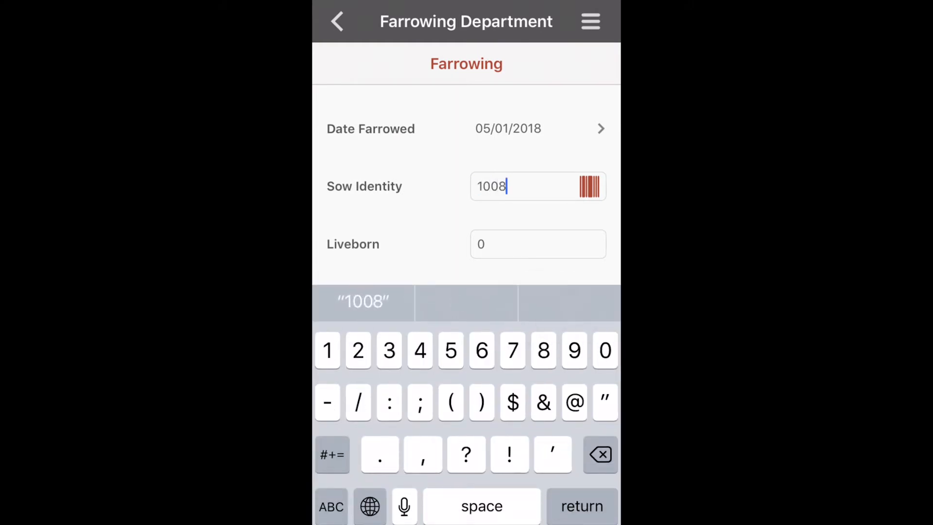
click(538, 244)
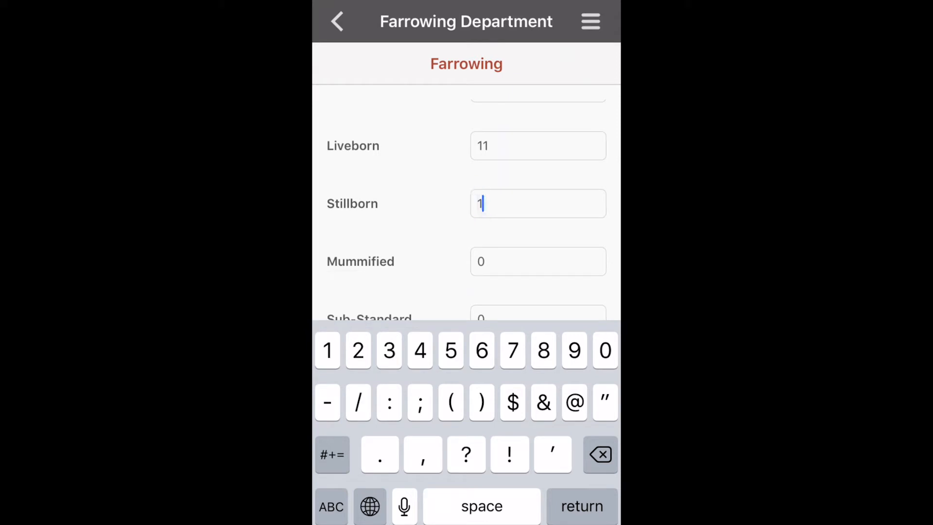
scroll(down, 3)
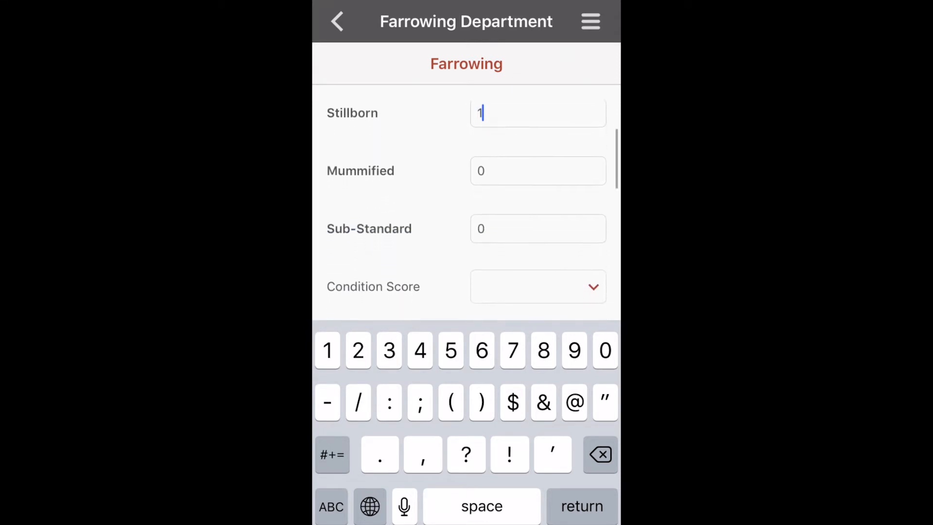
scroll(down, 3)
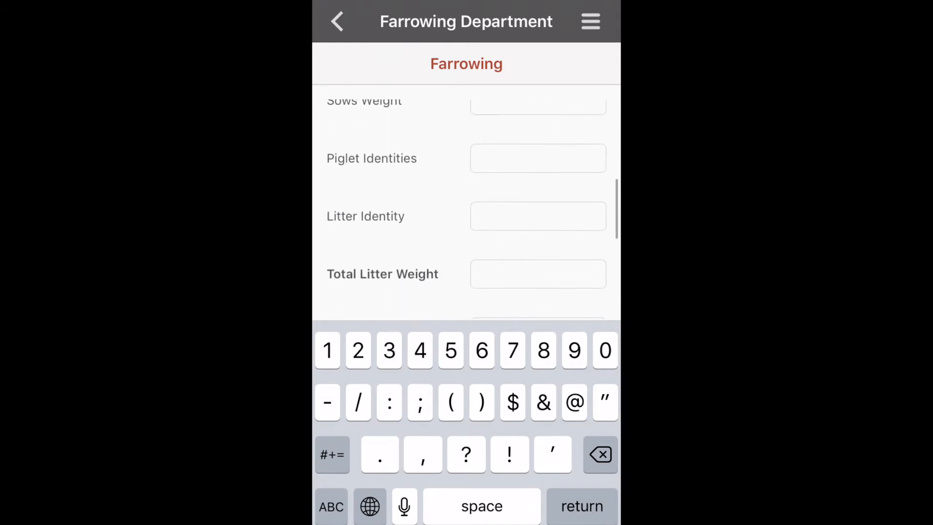
scroll(up, 3)
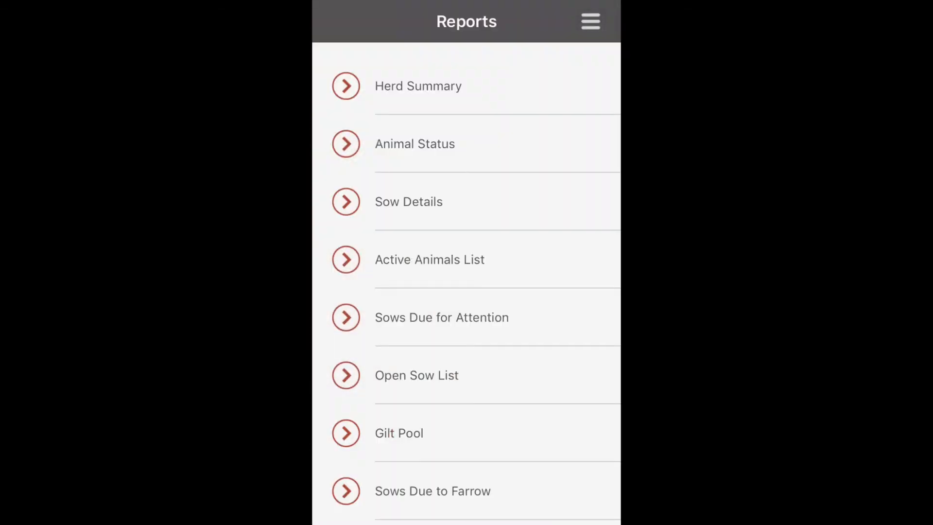
Go to Reports and choose the Active Animals List report
scroll(down, 3)
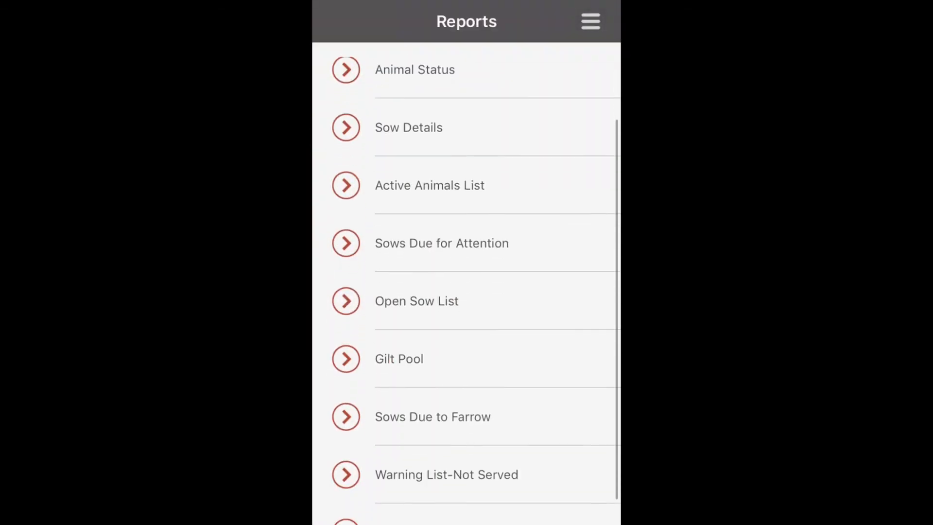
scroll(down, 3)
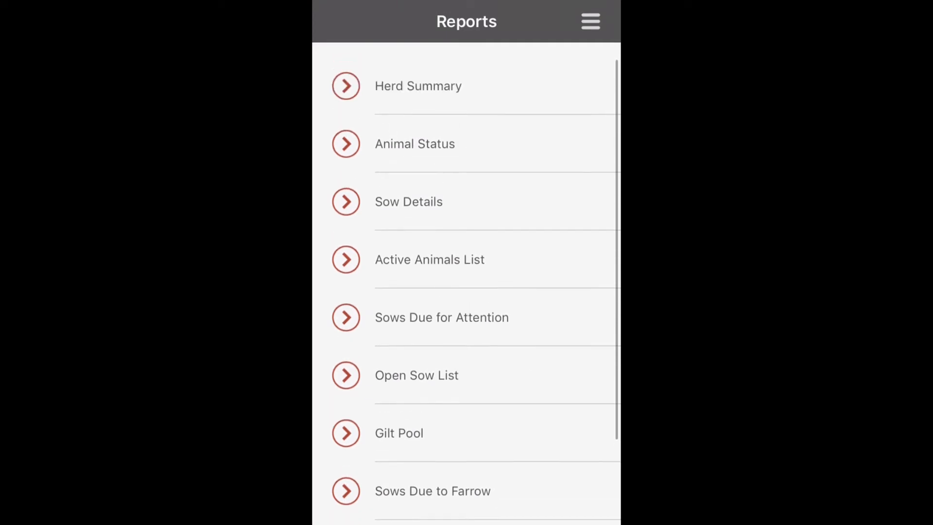
click(416, 374)
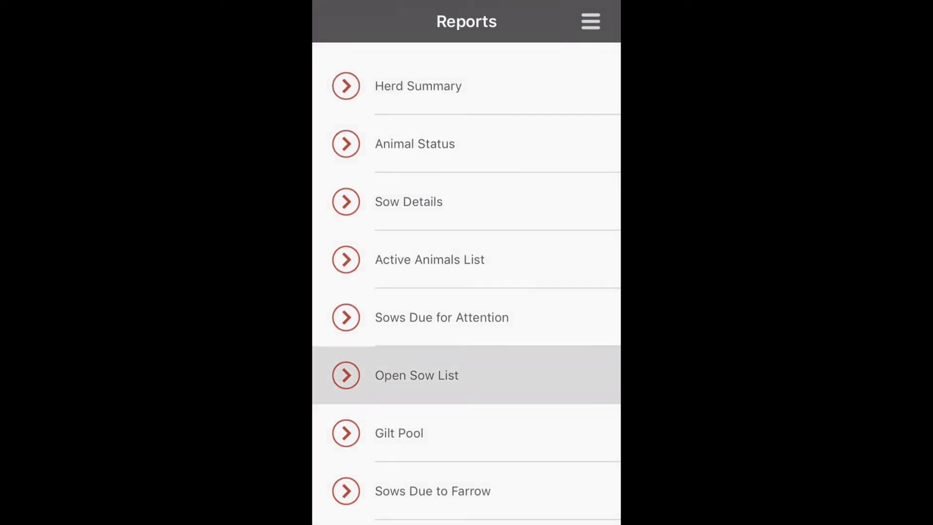
click(430, 259)
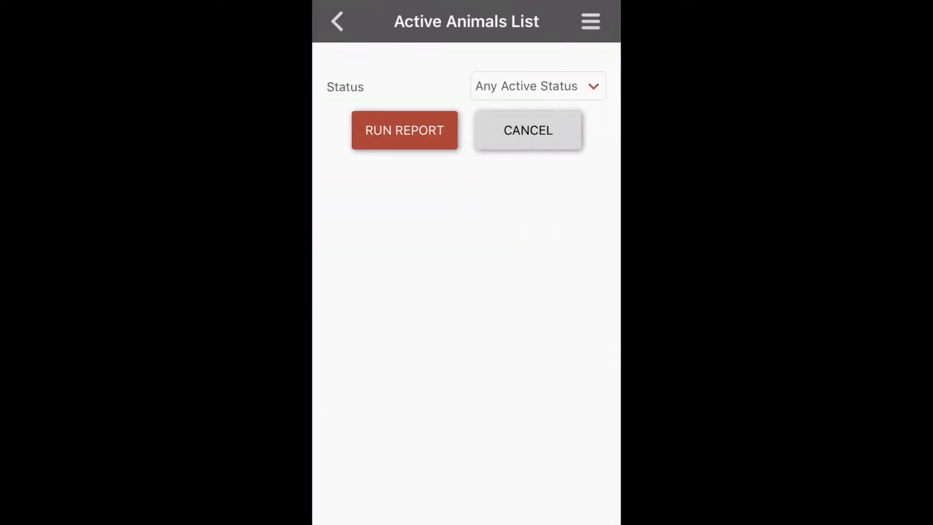
Filter the report on the Retained Gilt status and continue
click(538, 85)
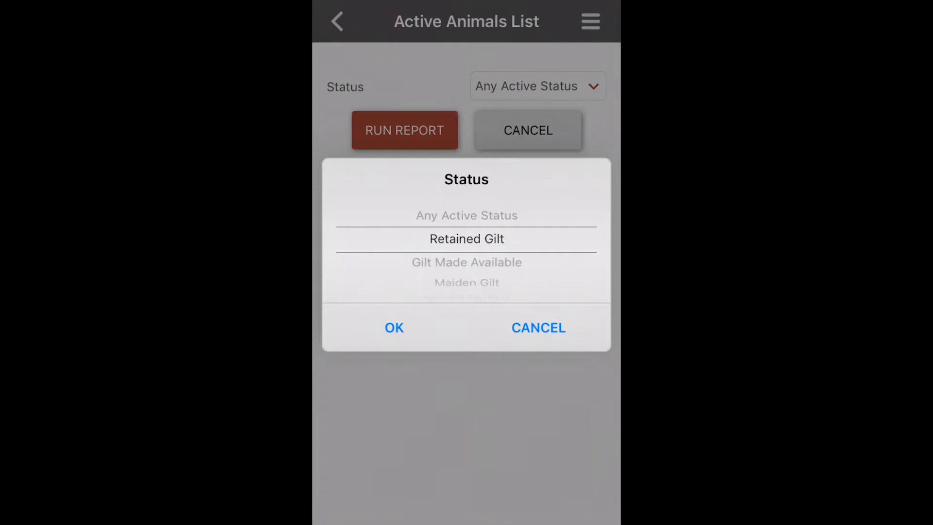
scroll(down, 3)
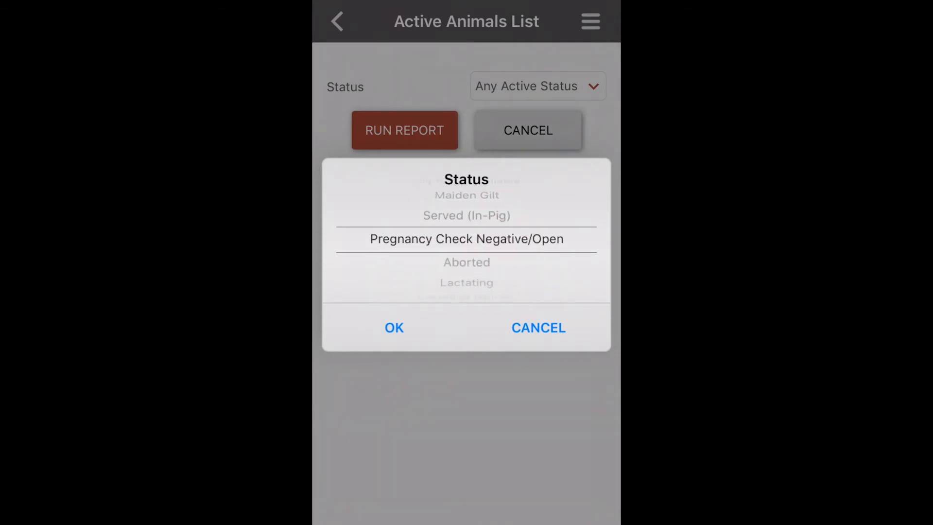
scroll(down, 3)
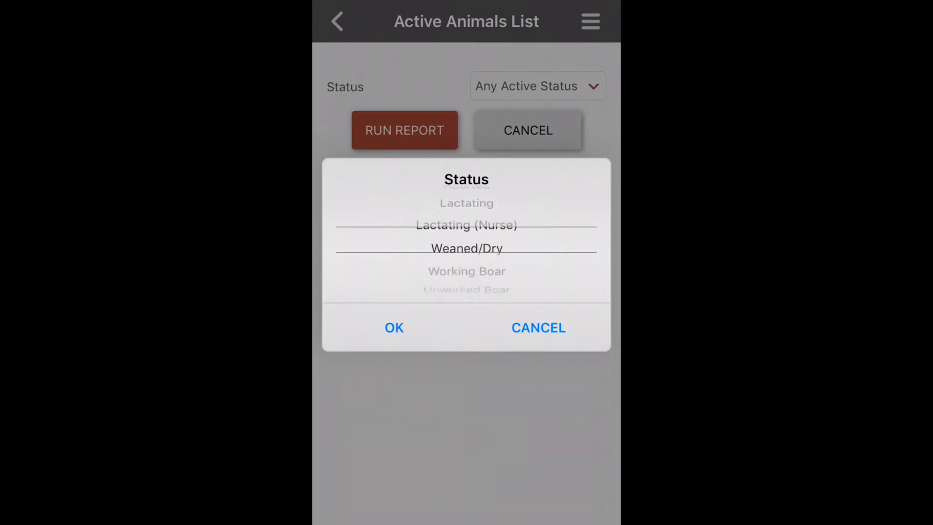
scroll(down, 3)
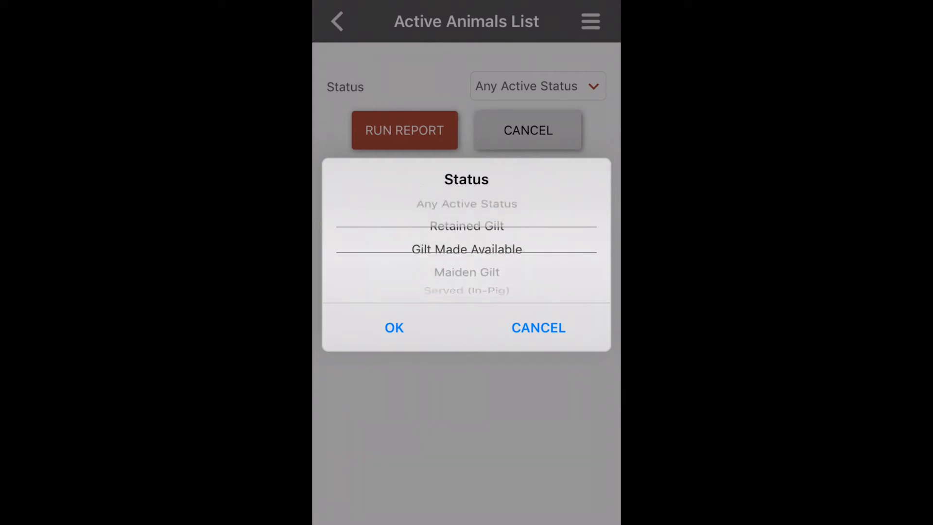
click(394, 327)
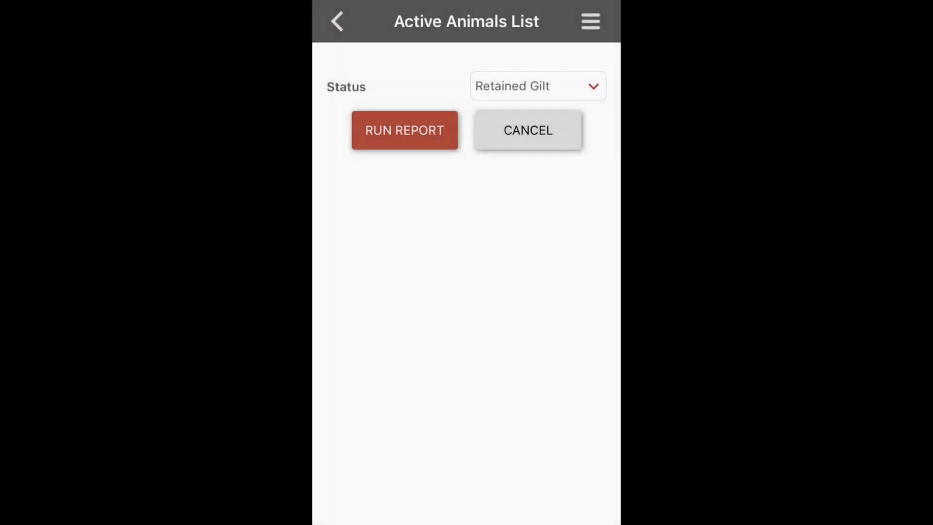
click(404, 130)
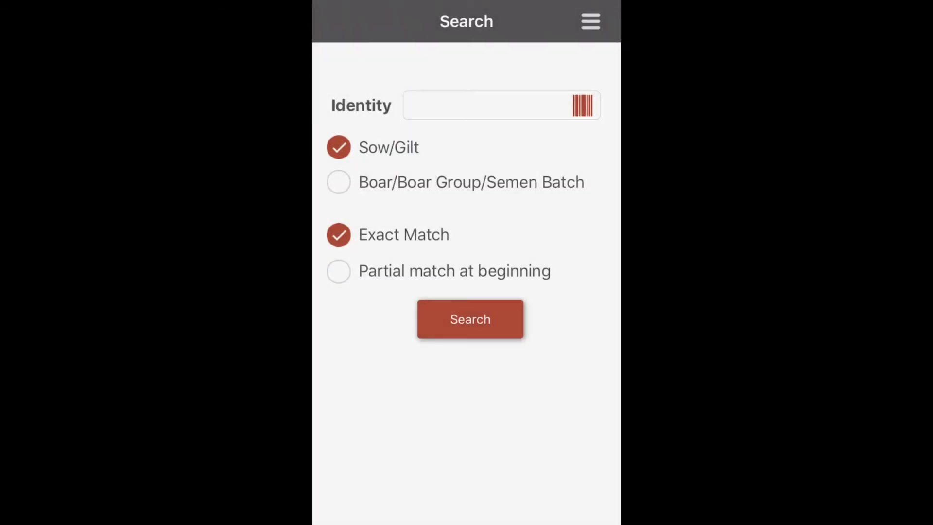
Search for sow identity 1007
click(497, 105)
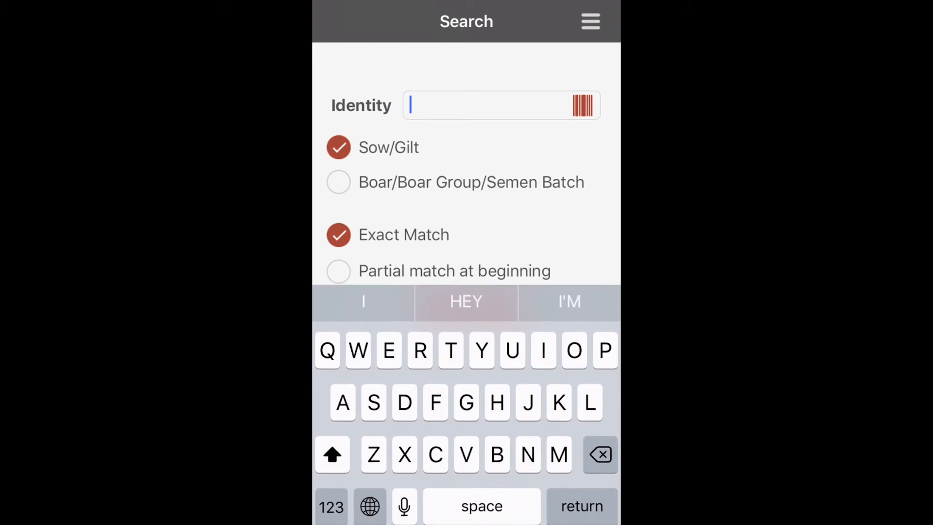
text(1007)
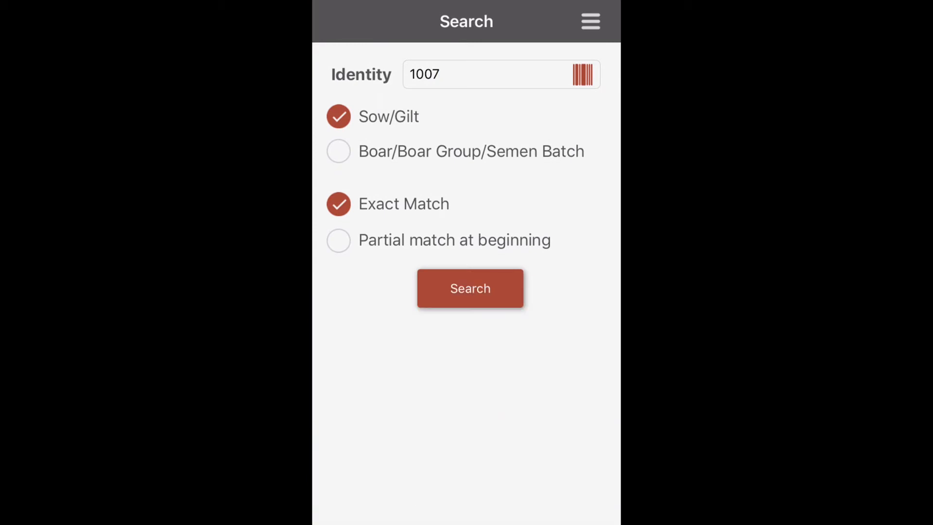
click(470, 287)
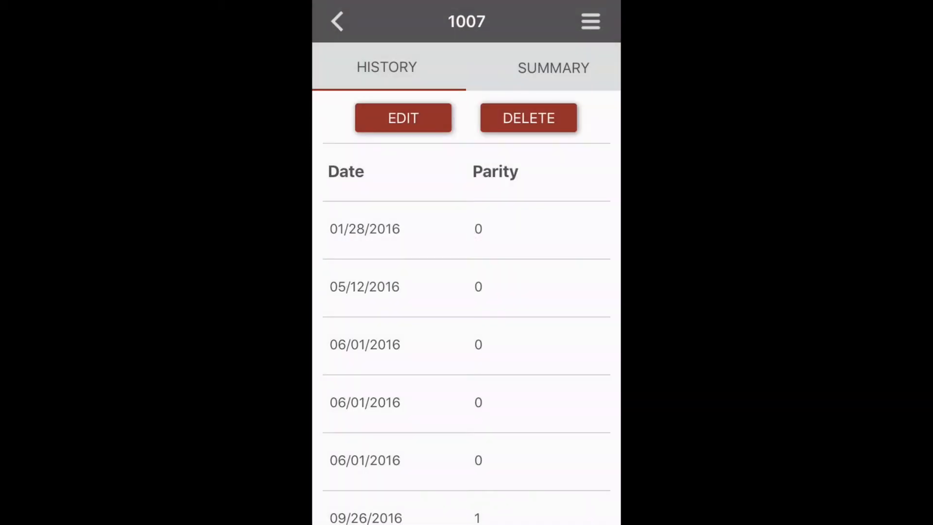
Review sow 1007's Summary figures, then return to its History
click(553, 68)
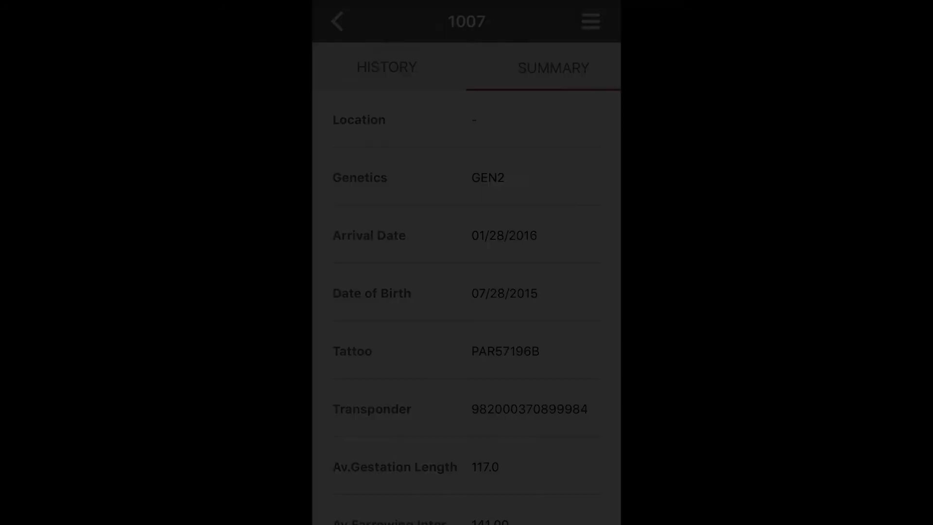
scroll(down, 3)
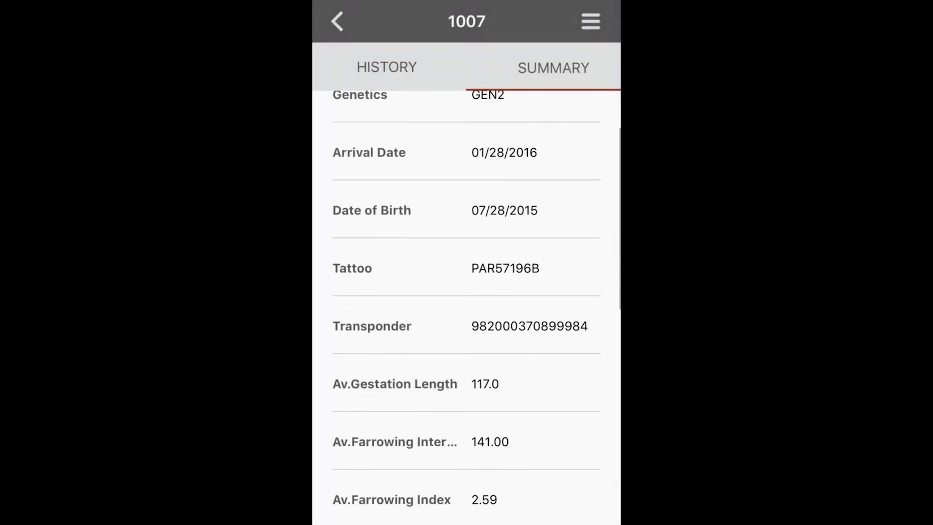
scroll(down, 3)
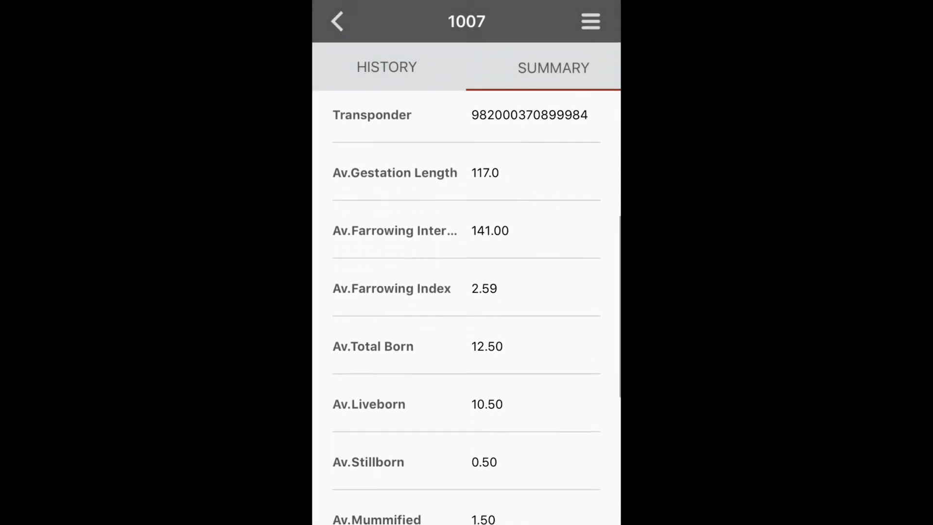
click(386, 67)
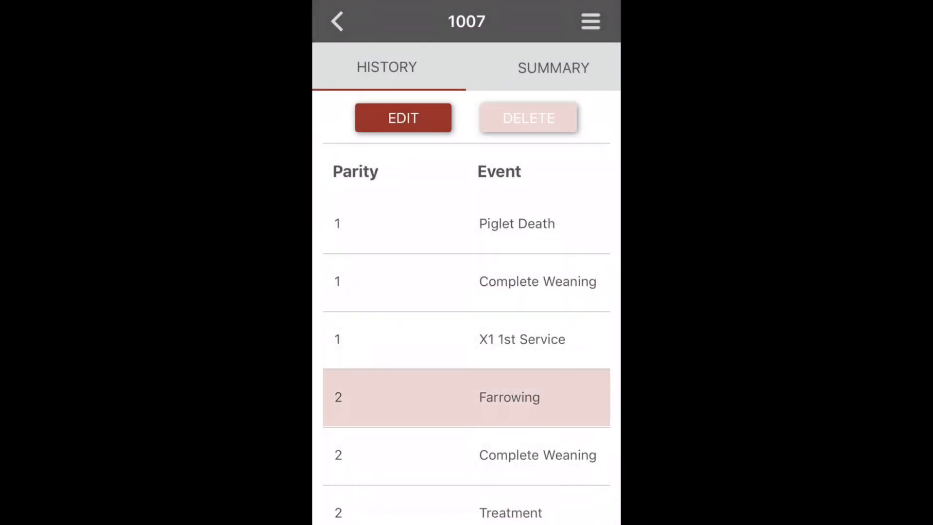
Edit sow 1007's Farrowing event, then move to the Mating Department events
click(403, 118)
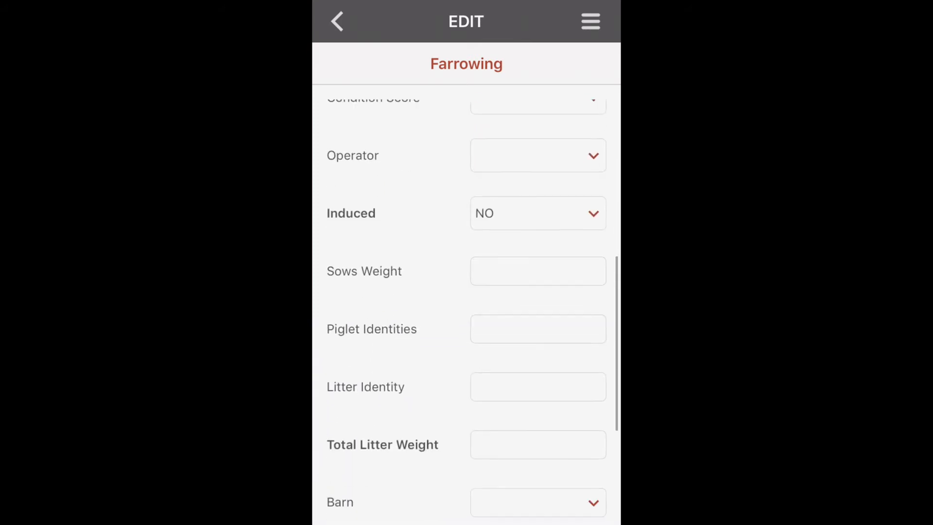
scroll(down, 3)
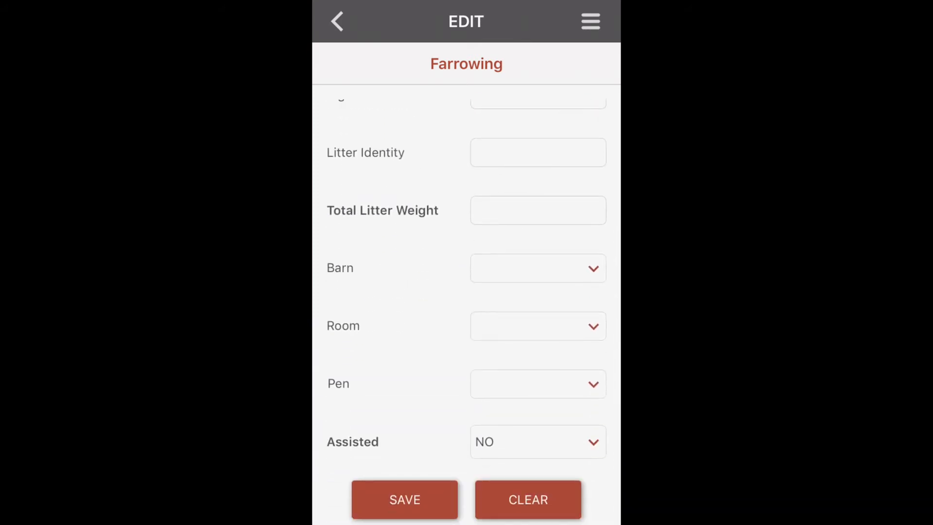
click(336, 21)
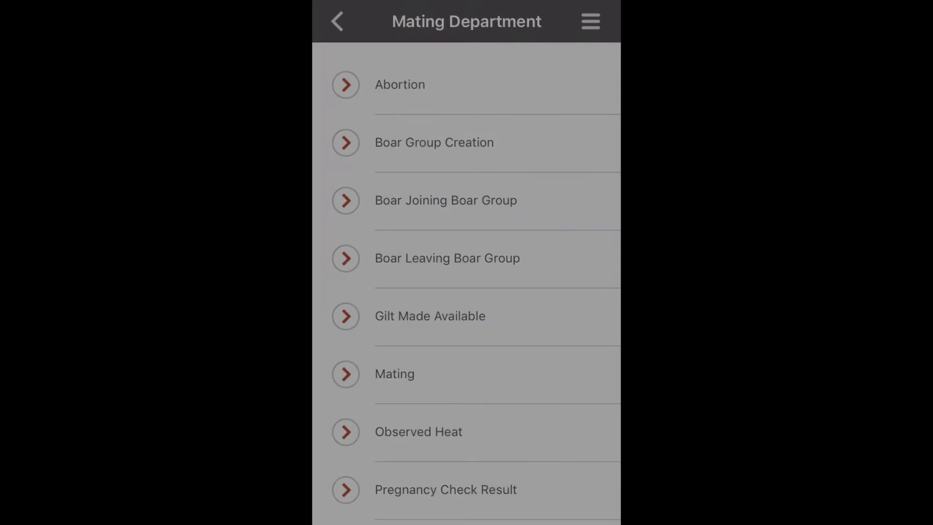
Save a Mating record for sow 1007 with boar/semen identity 1, dated 05/01/2018
click(395, 374)
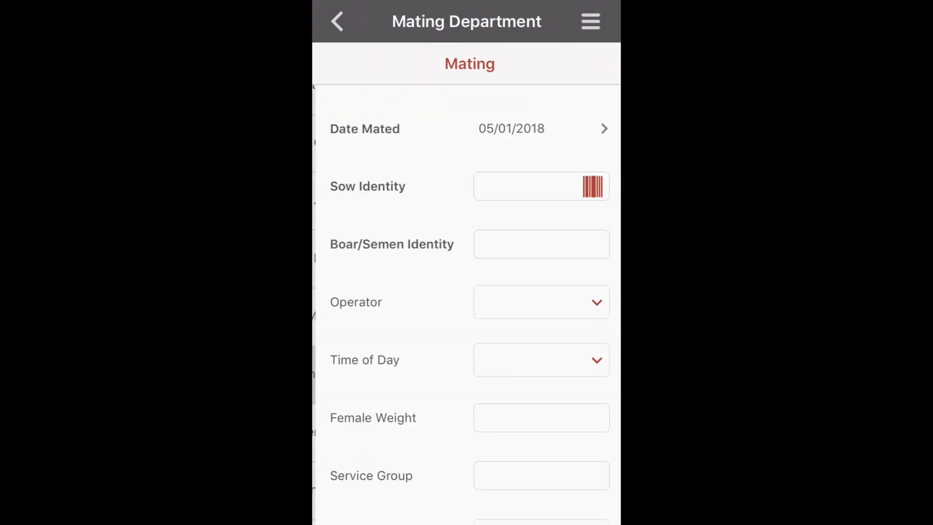
click(591, 186)
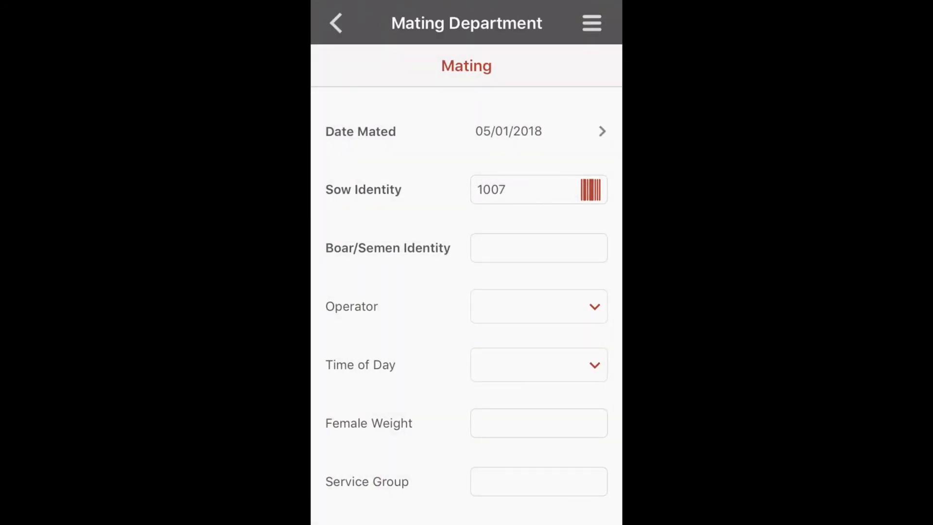
click(538, 247)
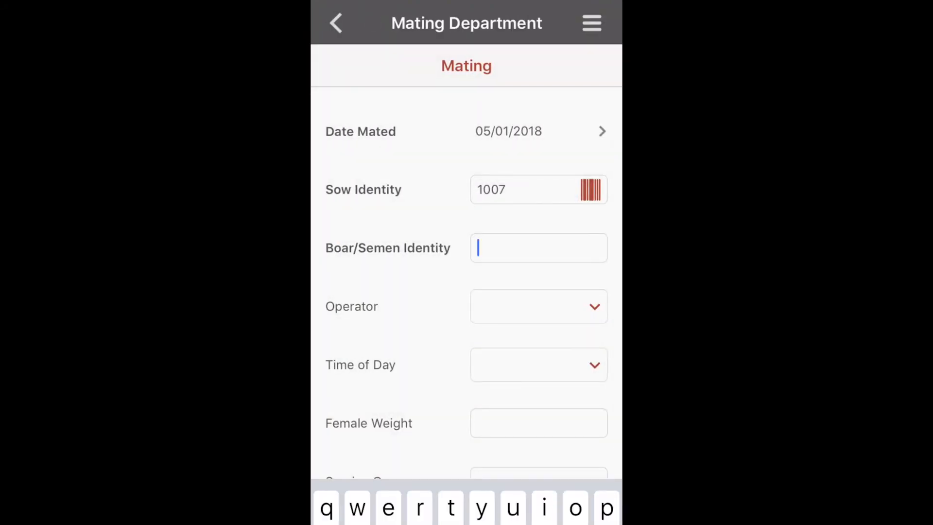
text(1)
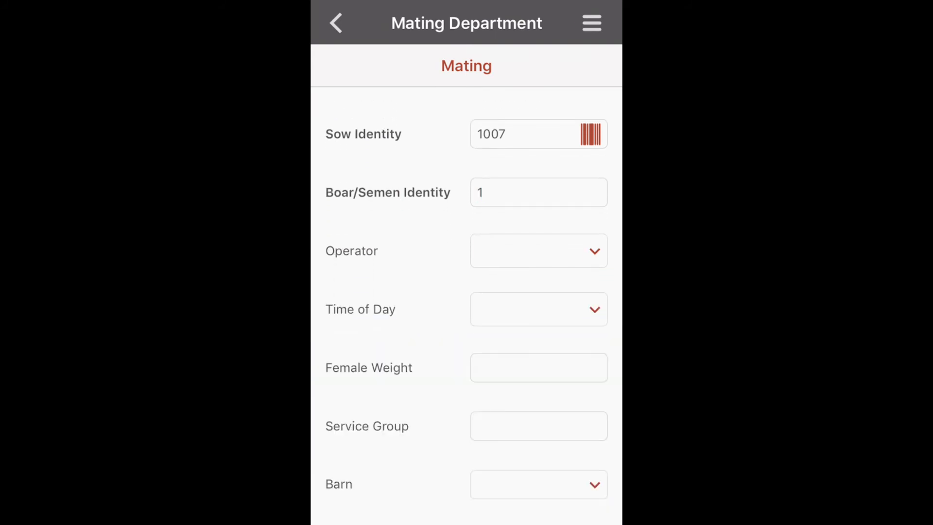
scroll(down, 3)
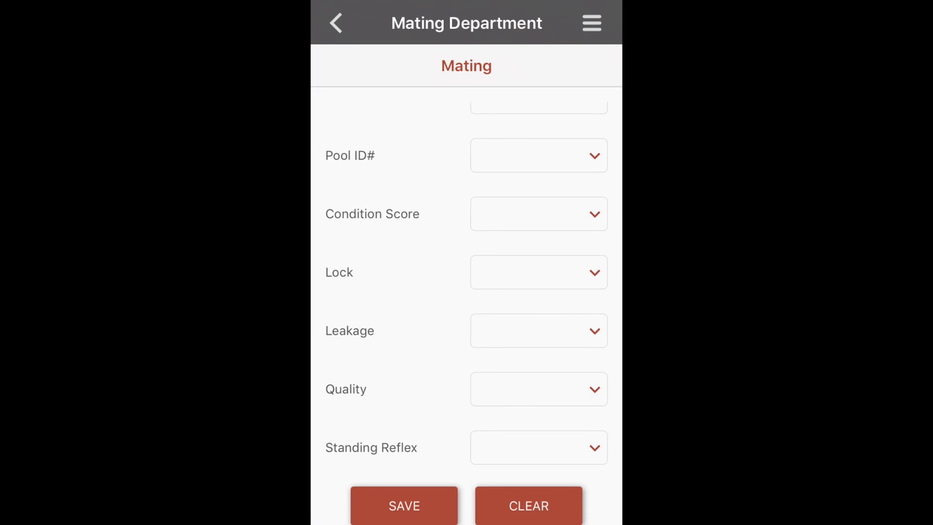
click(404, 519)
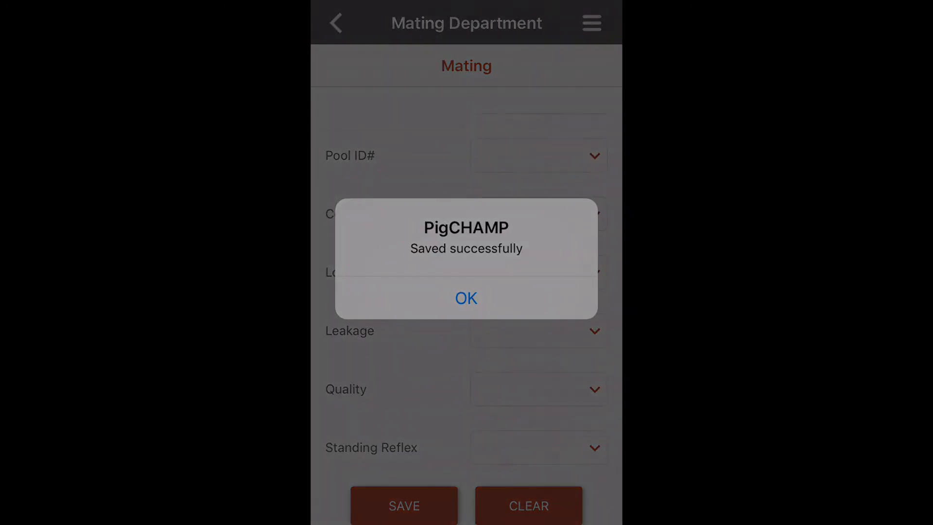